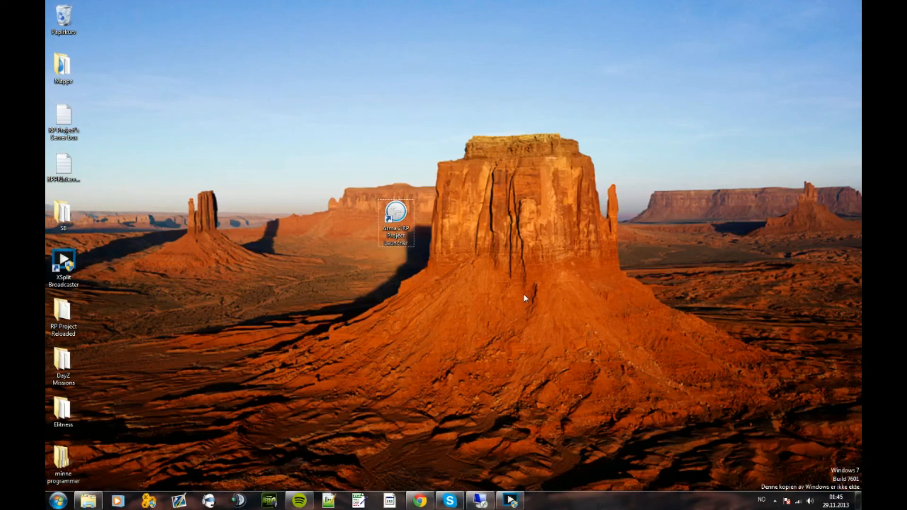
mouse_move(459, 266)
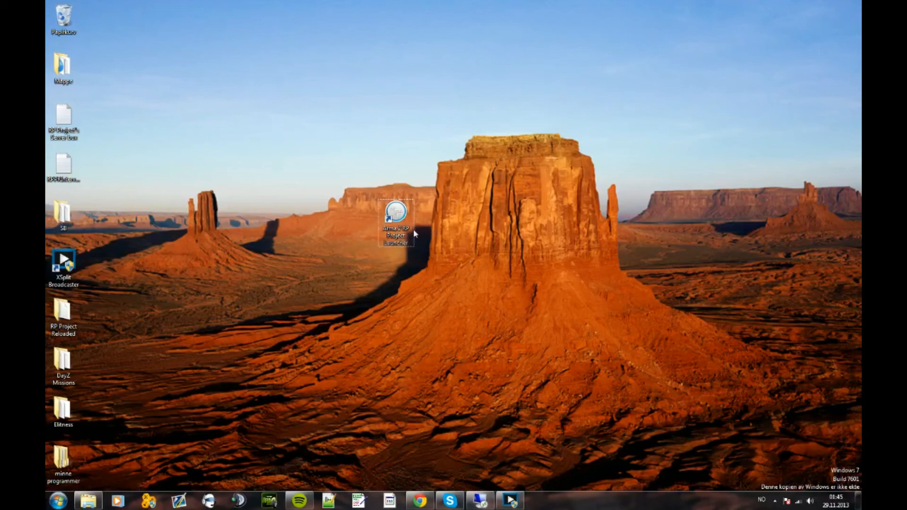
left_click(397, 222)
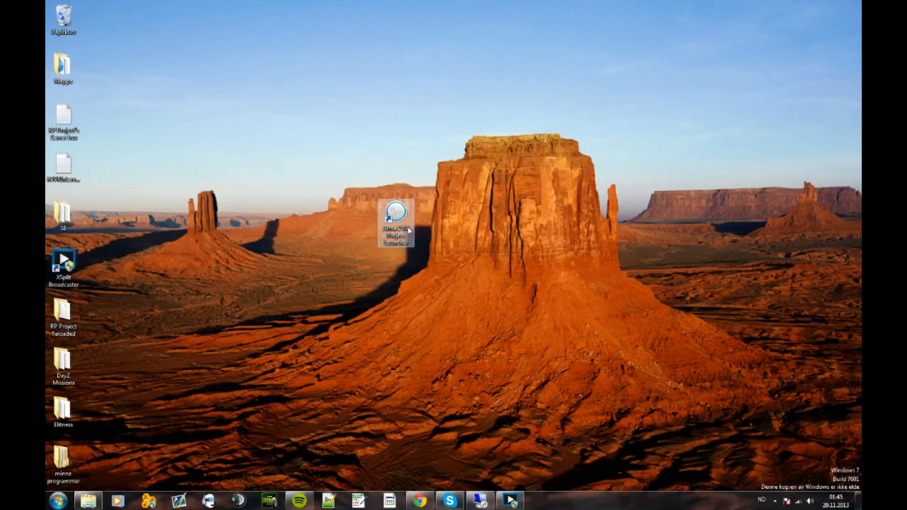
mouse_move(397, 222)
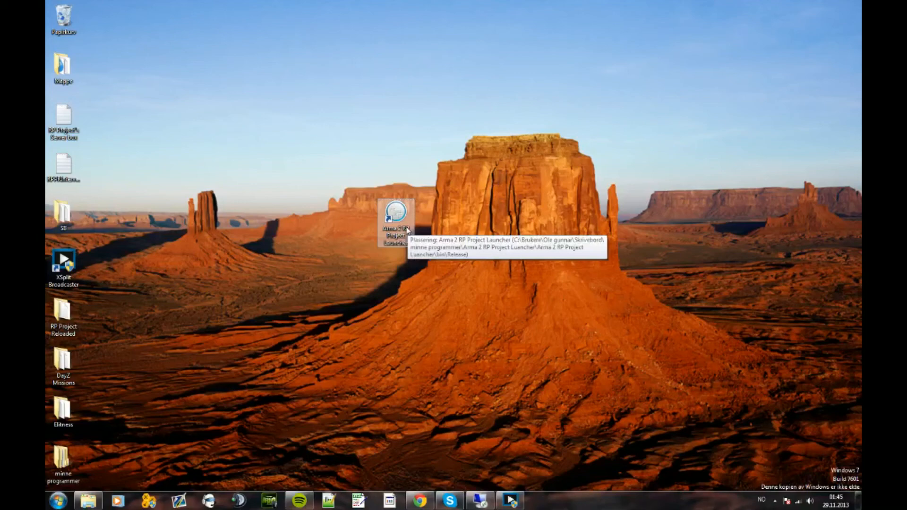
mouse_move(454, 234)
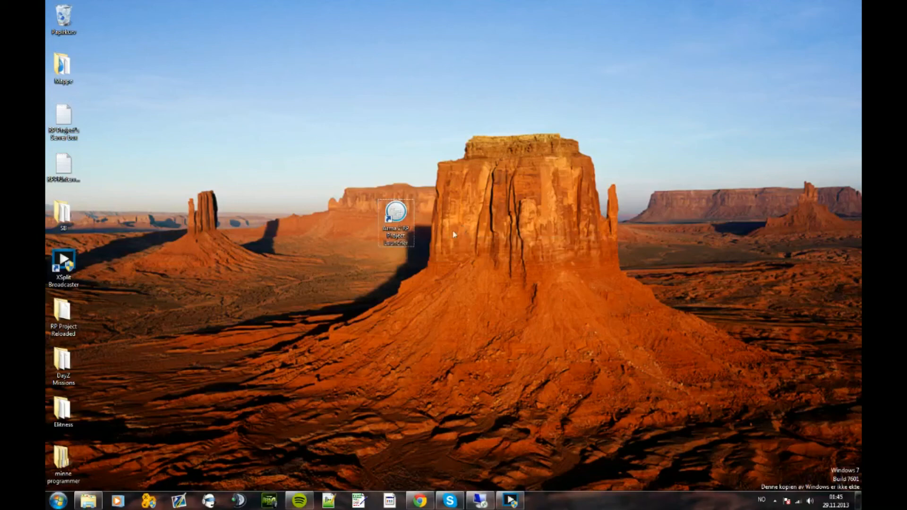
mouse_move(397, 219)
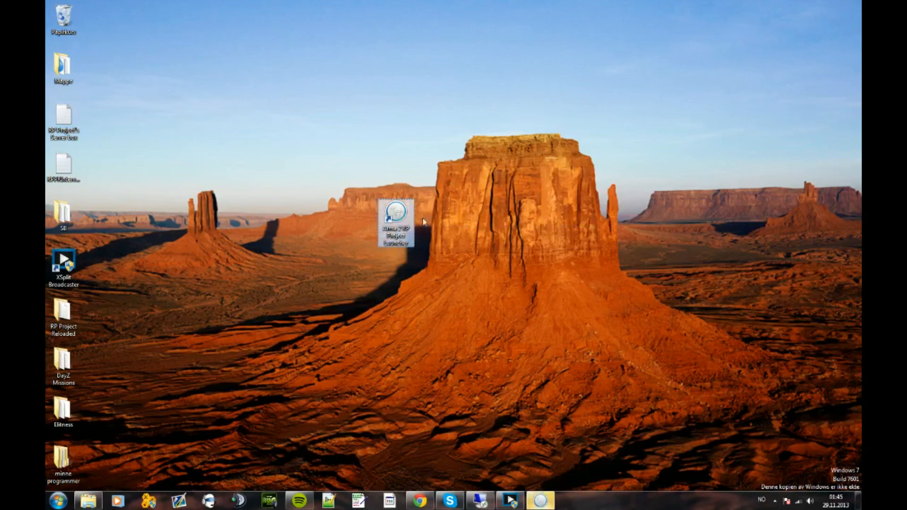
double_click(395, 223)
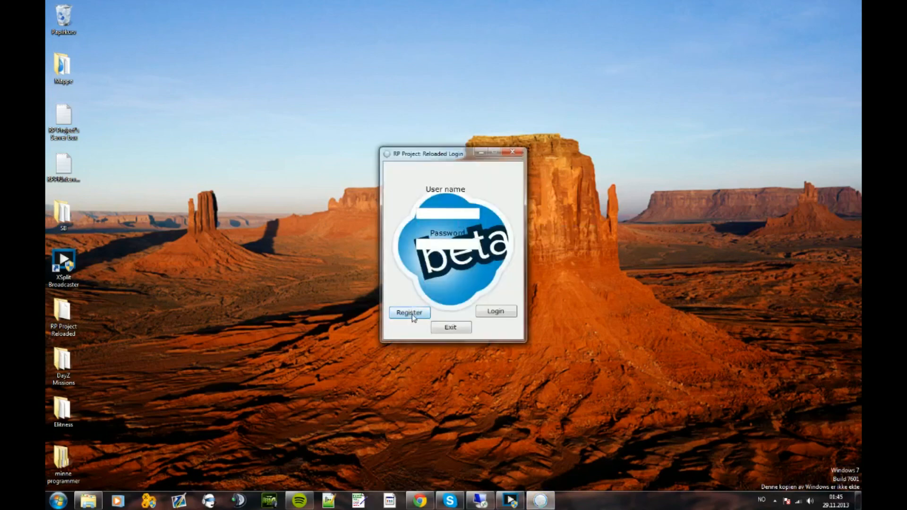
left_click(409, 312)
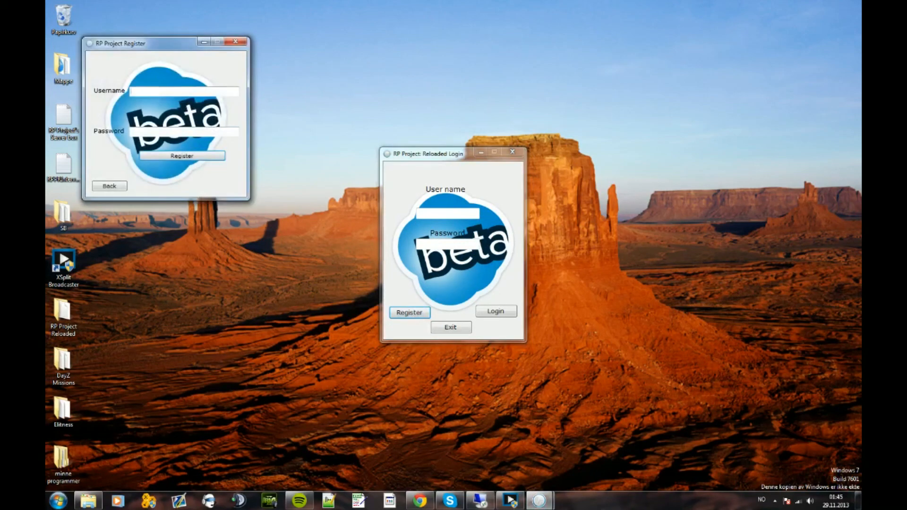
type("t")
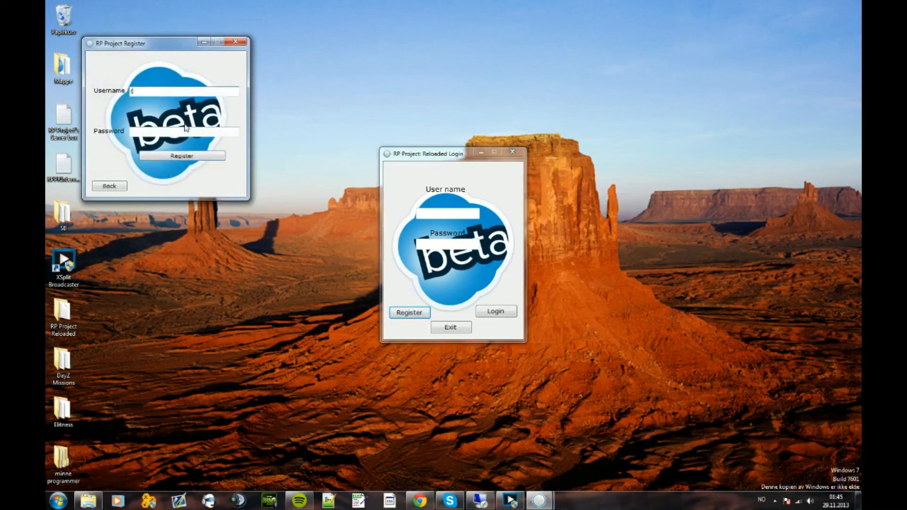
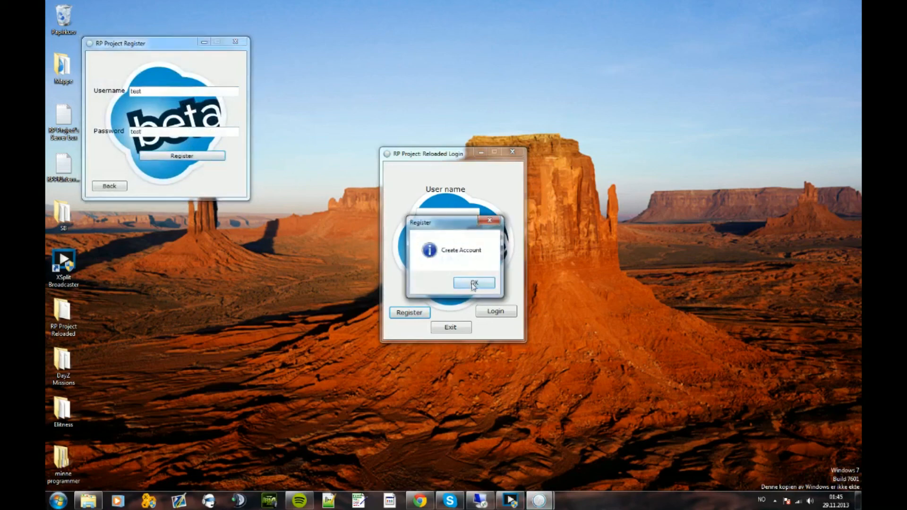
left_click(474, 283)
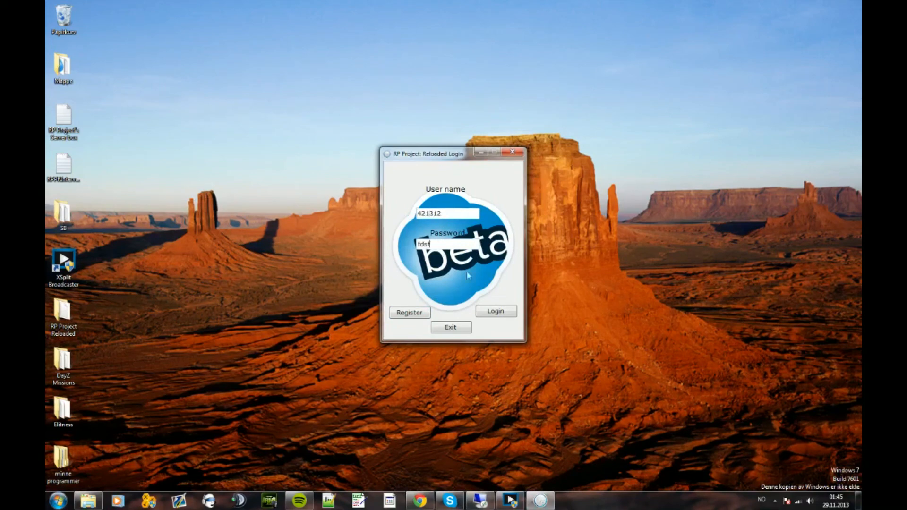
- Dismiss the missing username or password error and log in as 'test'
left_click(495, 311)
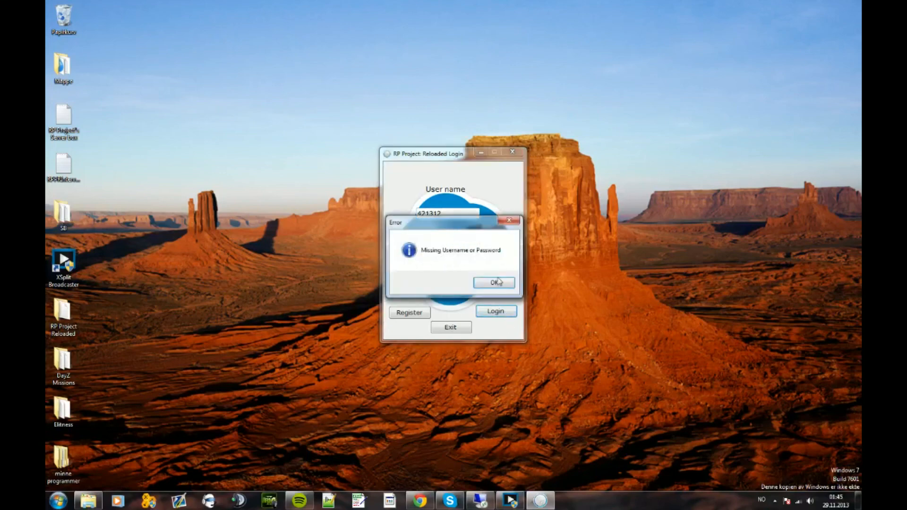
left_click(492, 283)
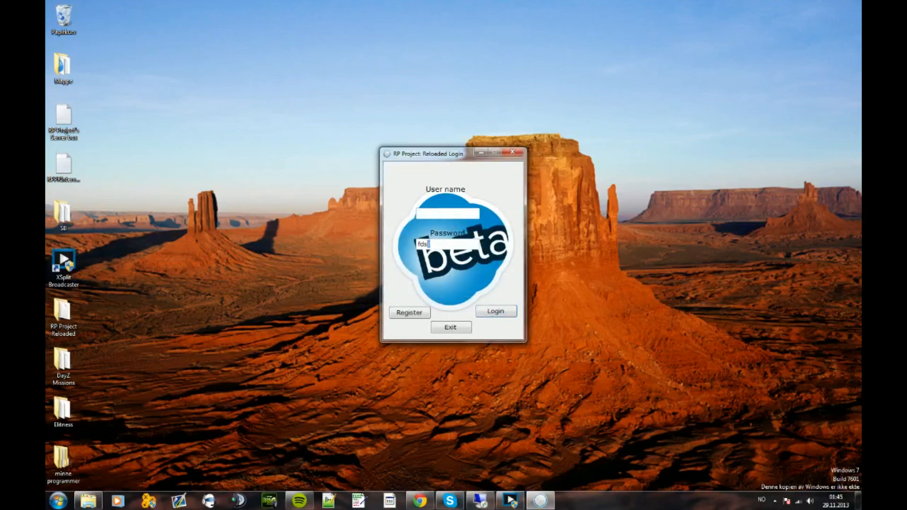
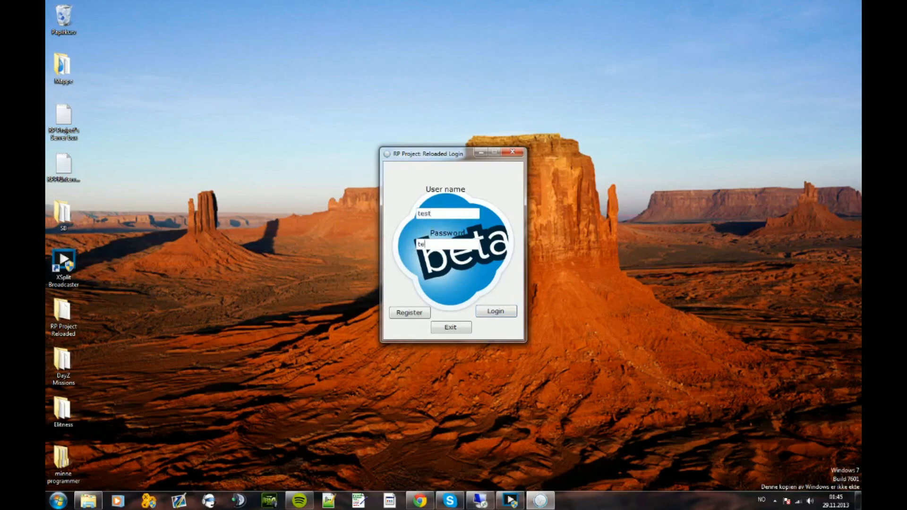
left_click(495, 311)
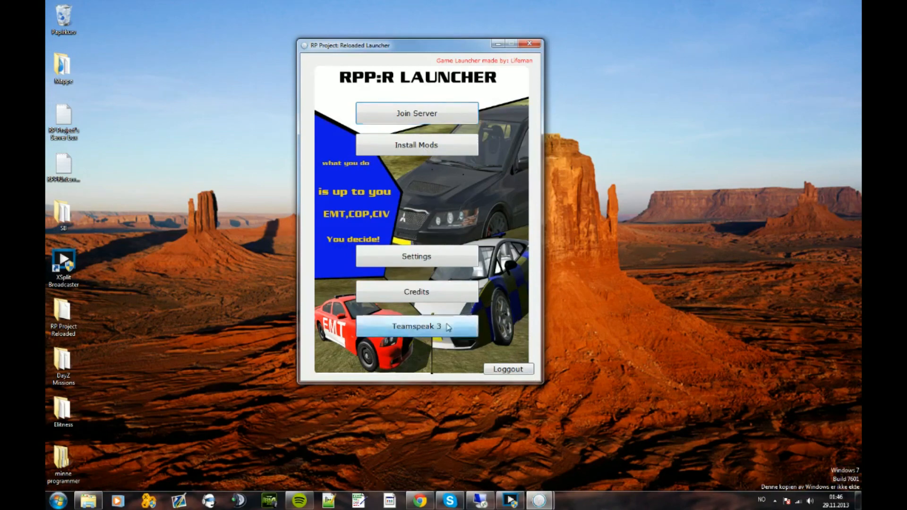
- View the Teamspeak 3 server details and credits, then open the mods options
left_click(416, 327)
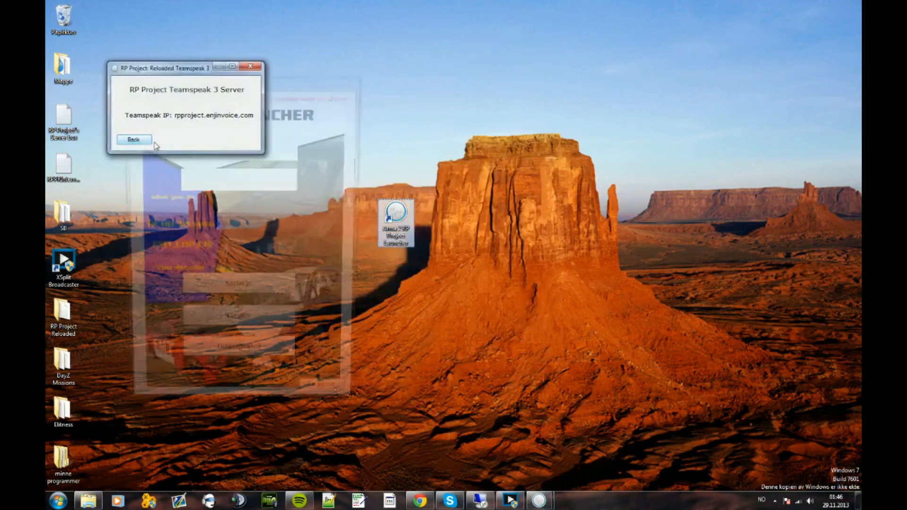
left_click(134, 139)
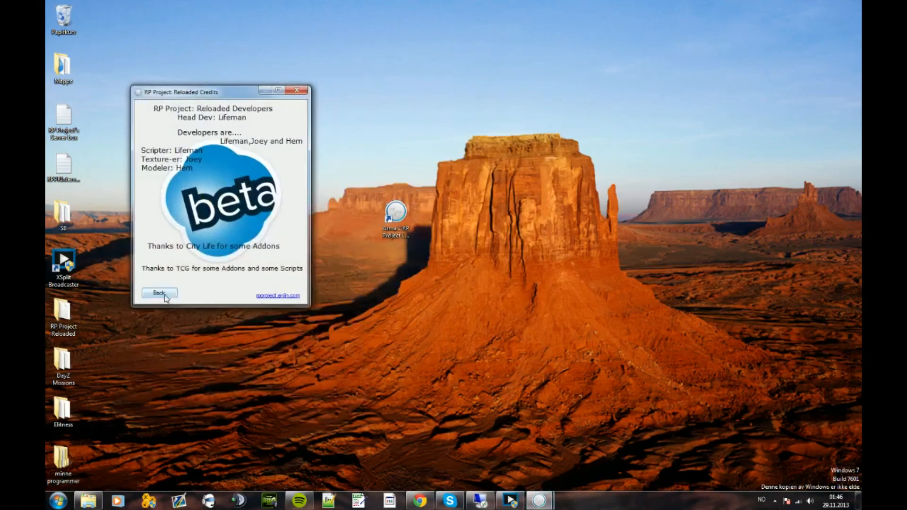
left_click(159, 293)
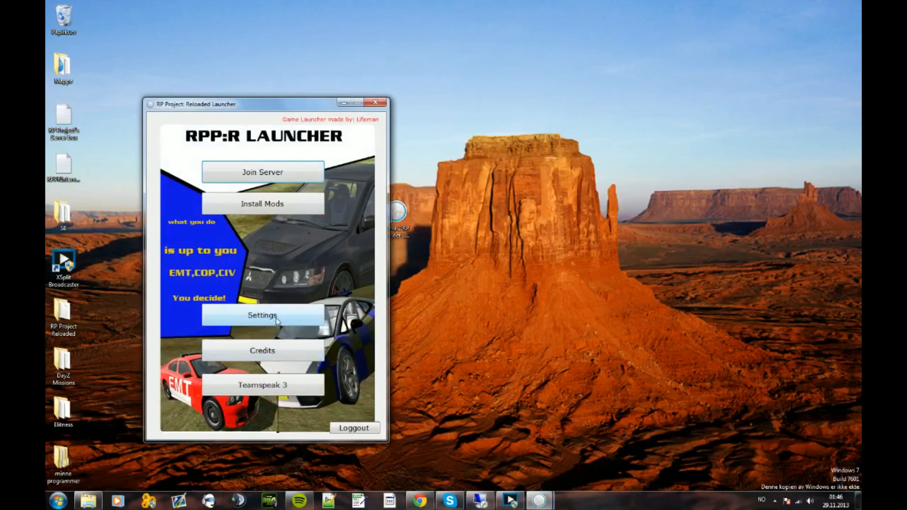
mouse_move(277, 254)
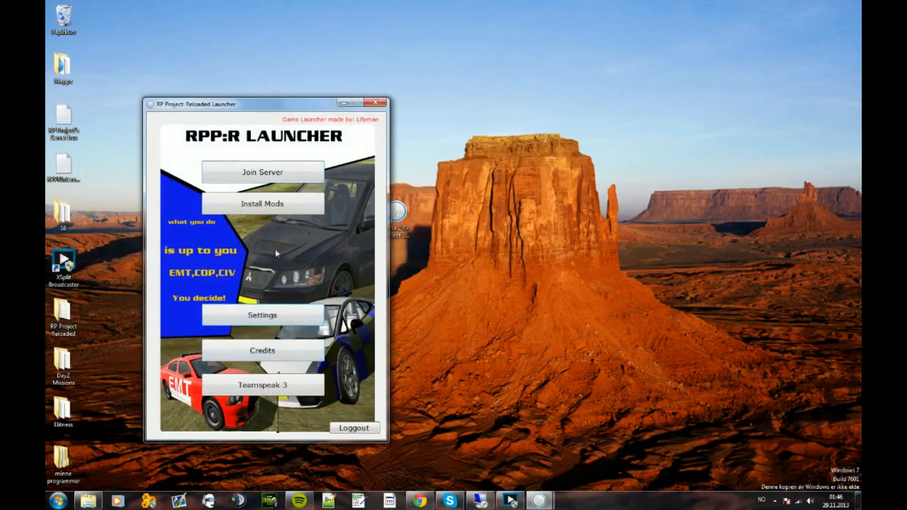
left_click(263, 203)
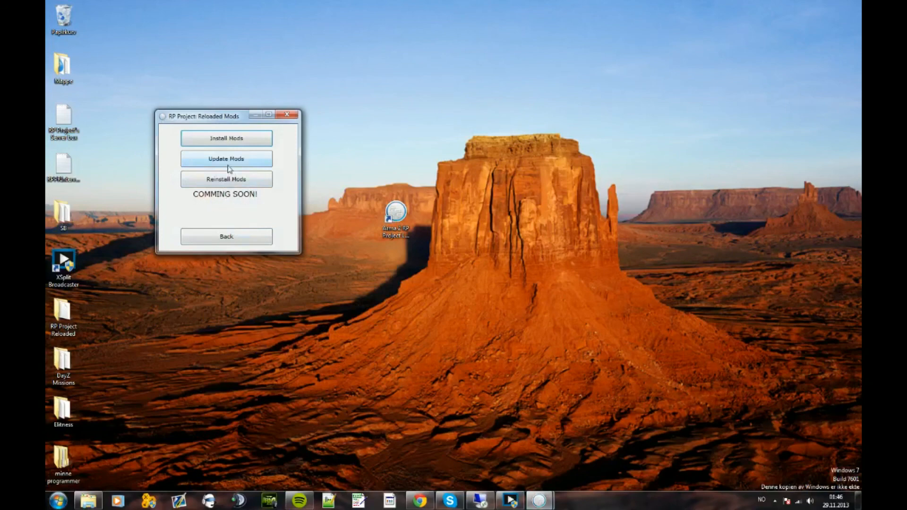
- View the Install Mods download form and return to the mods options
left_click(226, 138)
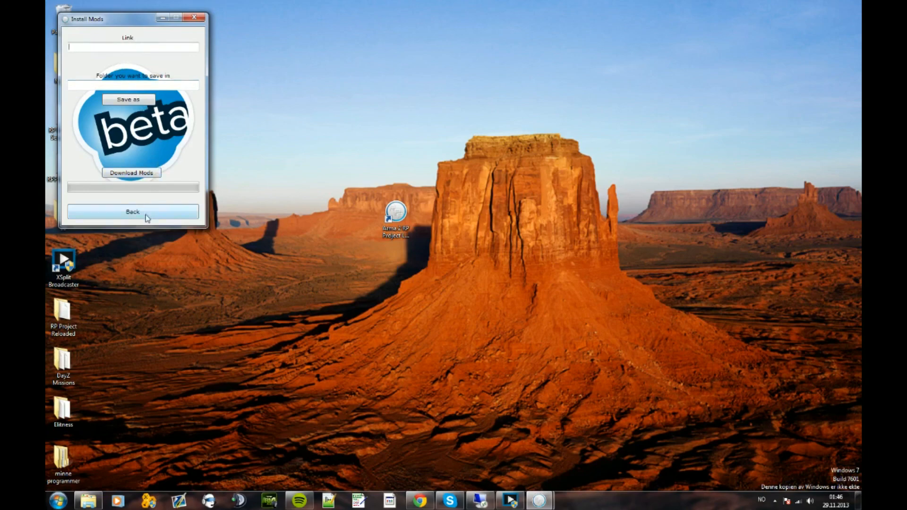
left_click(133, 212)
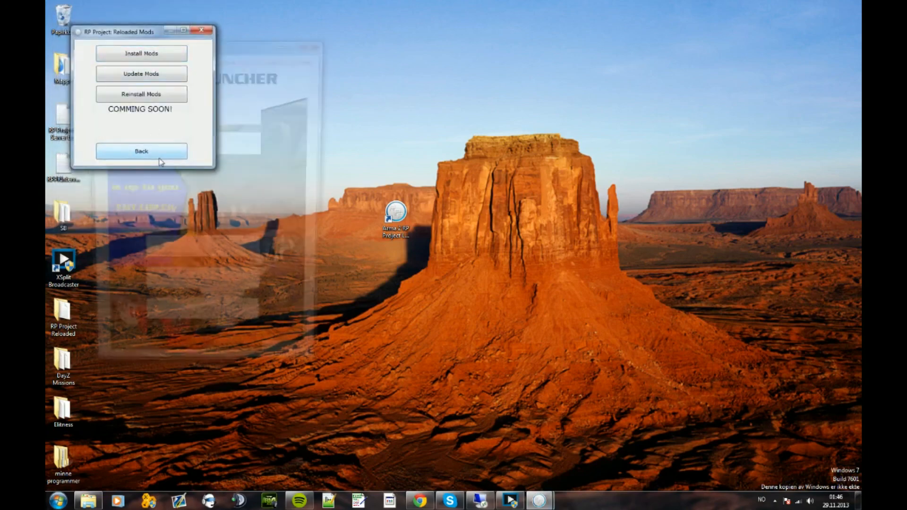
- Return from the mods options to the main menu
left_click(142, 151)
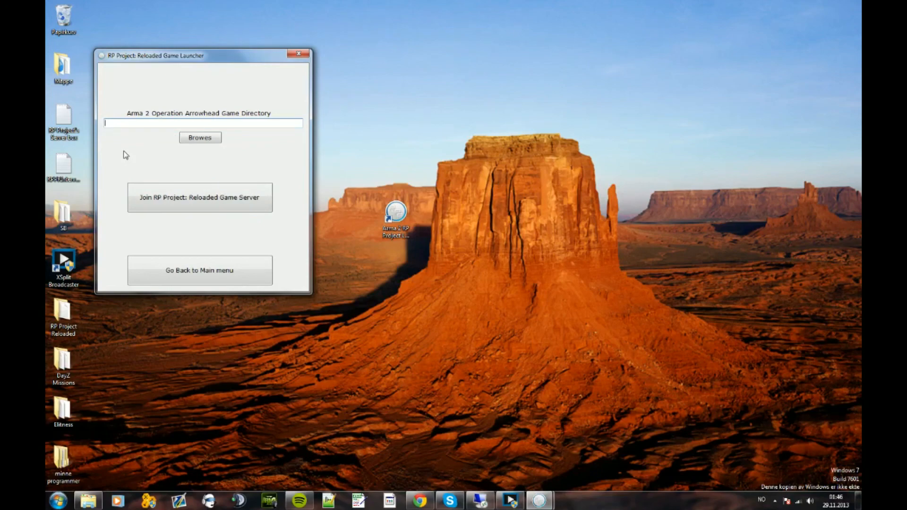
mouse_move(200, 270)
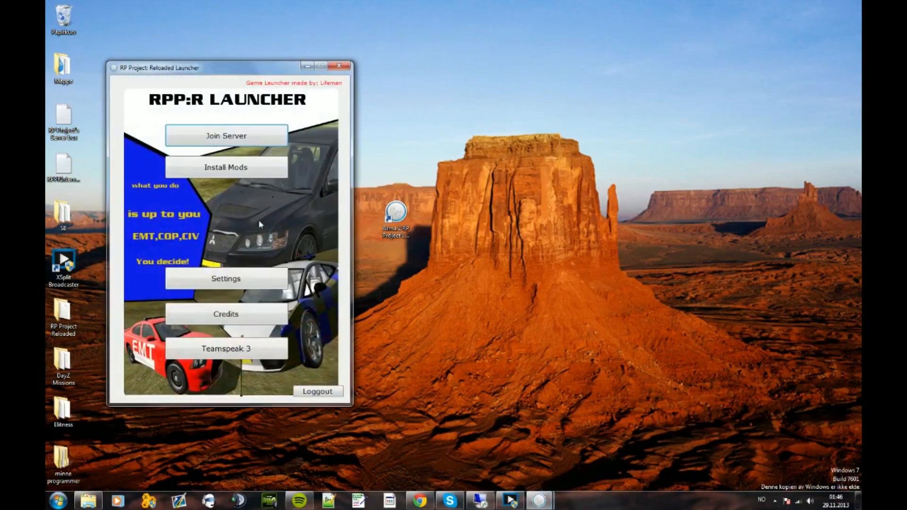
mouse_move(250, 183)
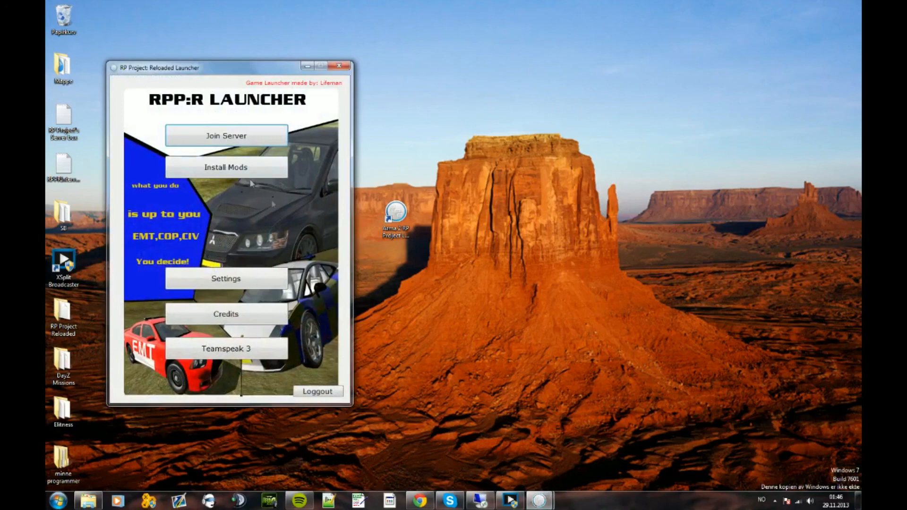
mouse_move(304, 213)
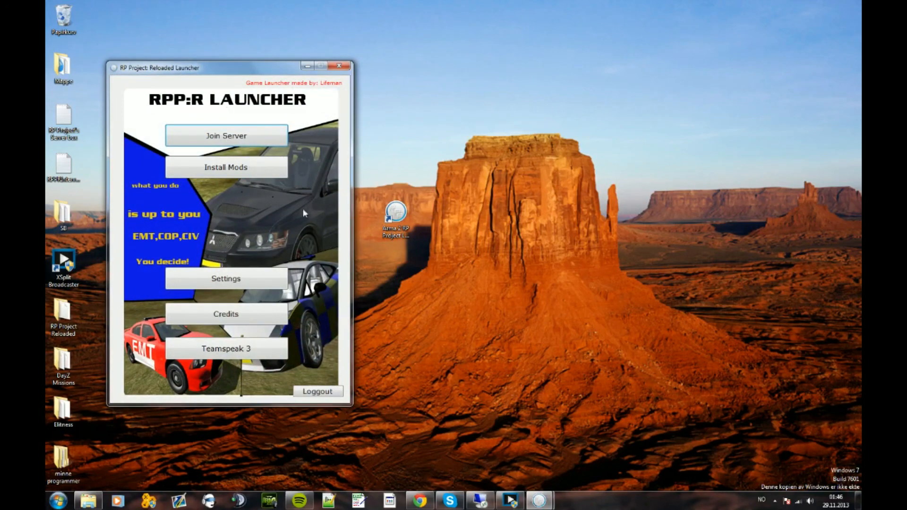